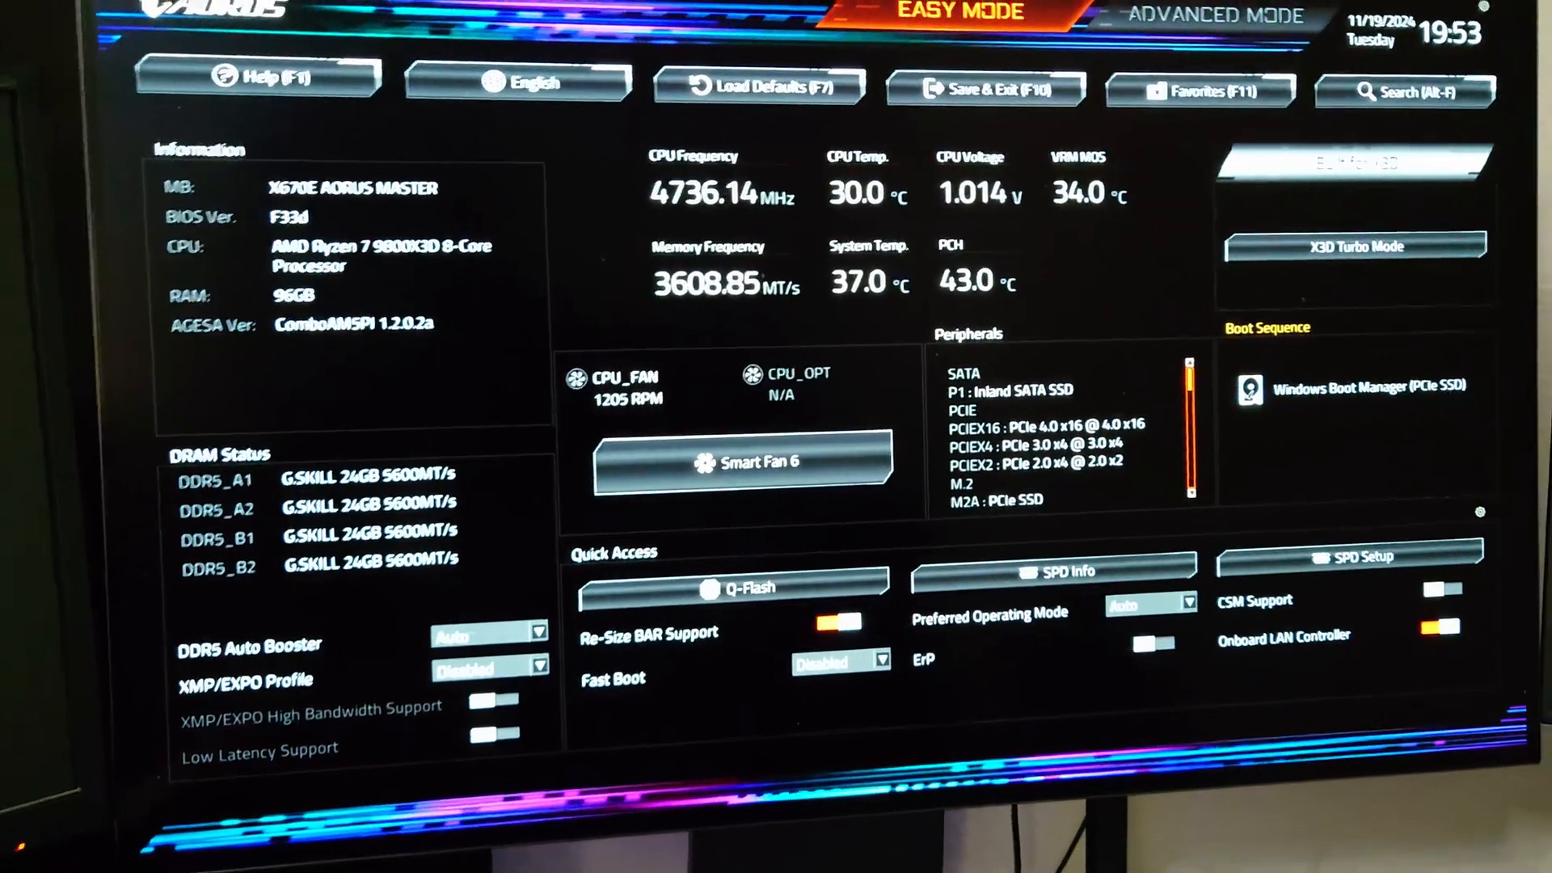
# - In Advanced Mode's Tweaker page, change System Memory Multiplier from Auto to 60.00
pyautogui.click(1211, 16)
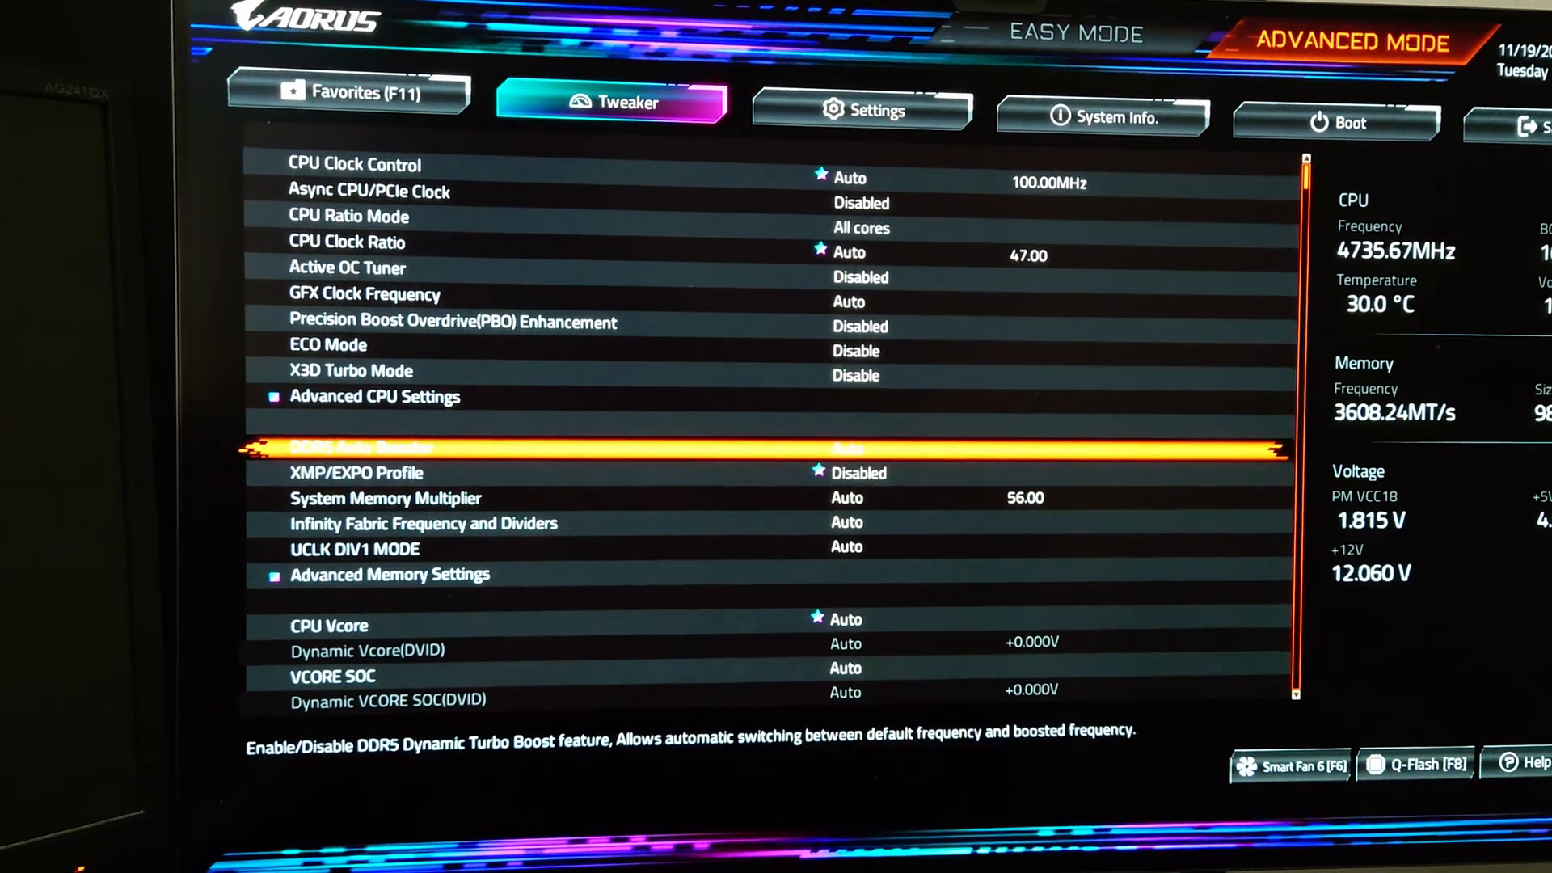
pyautogui.press('Down')
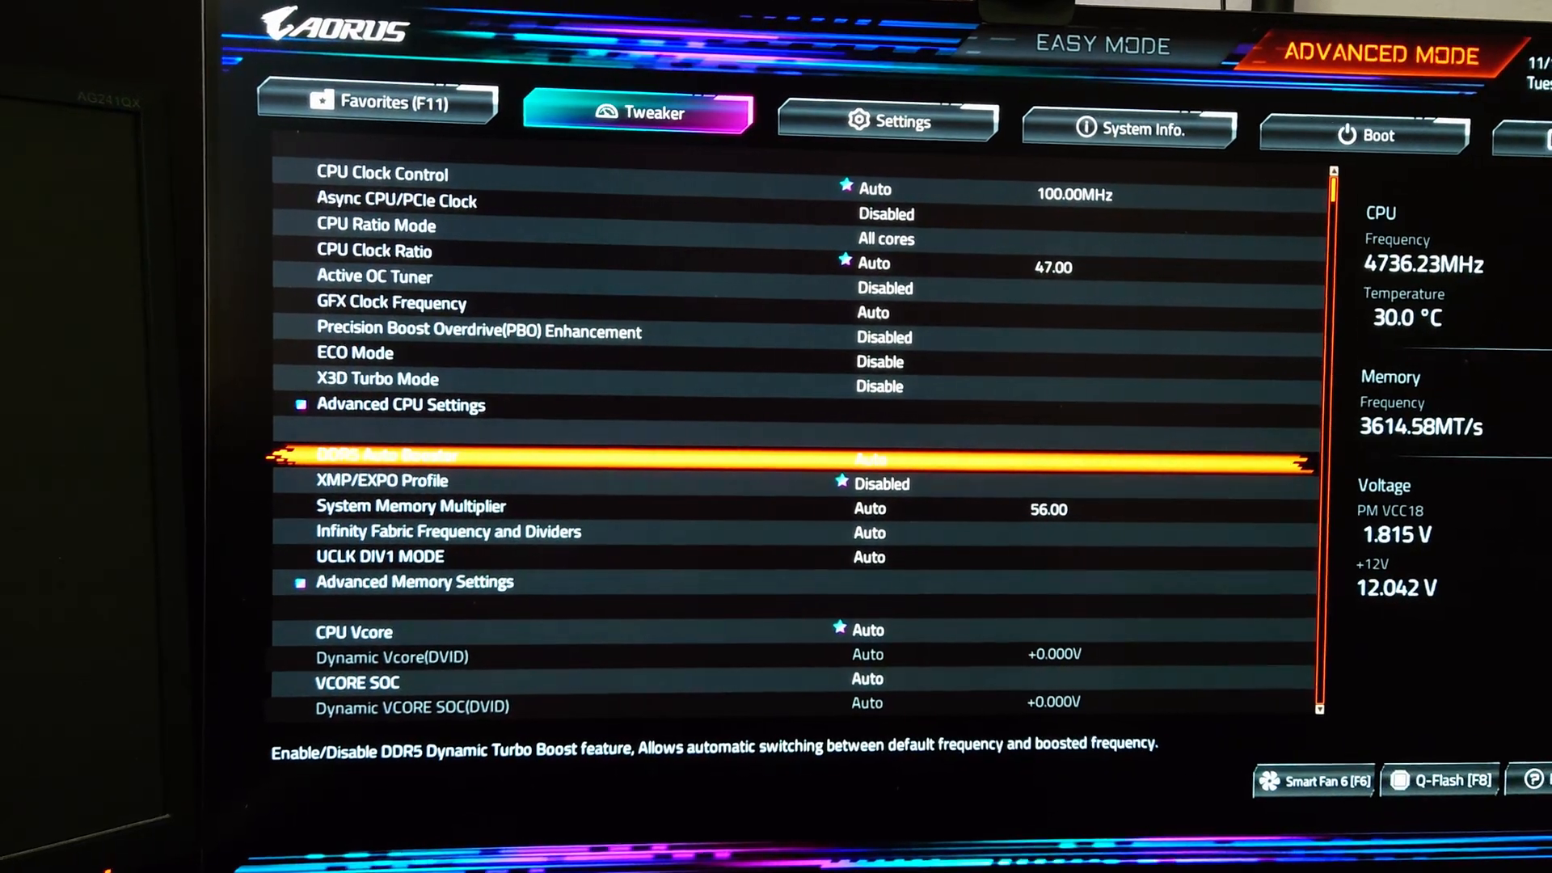
pyautogui.click(409, 506)
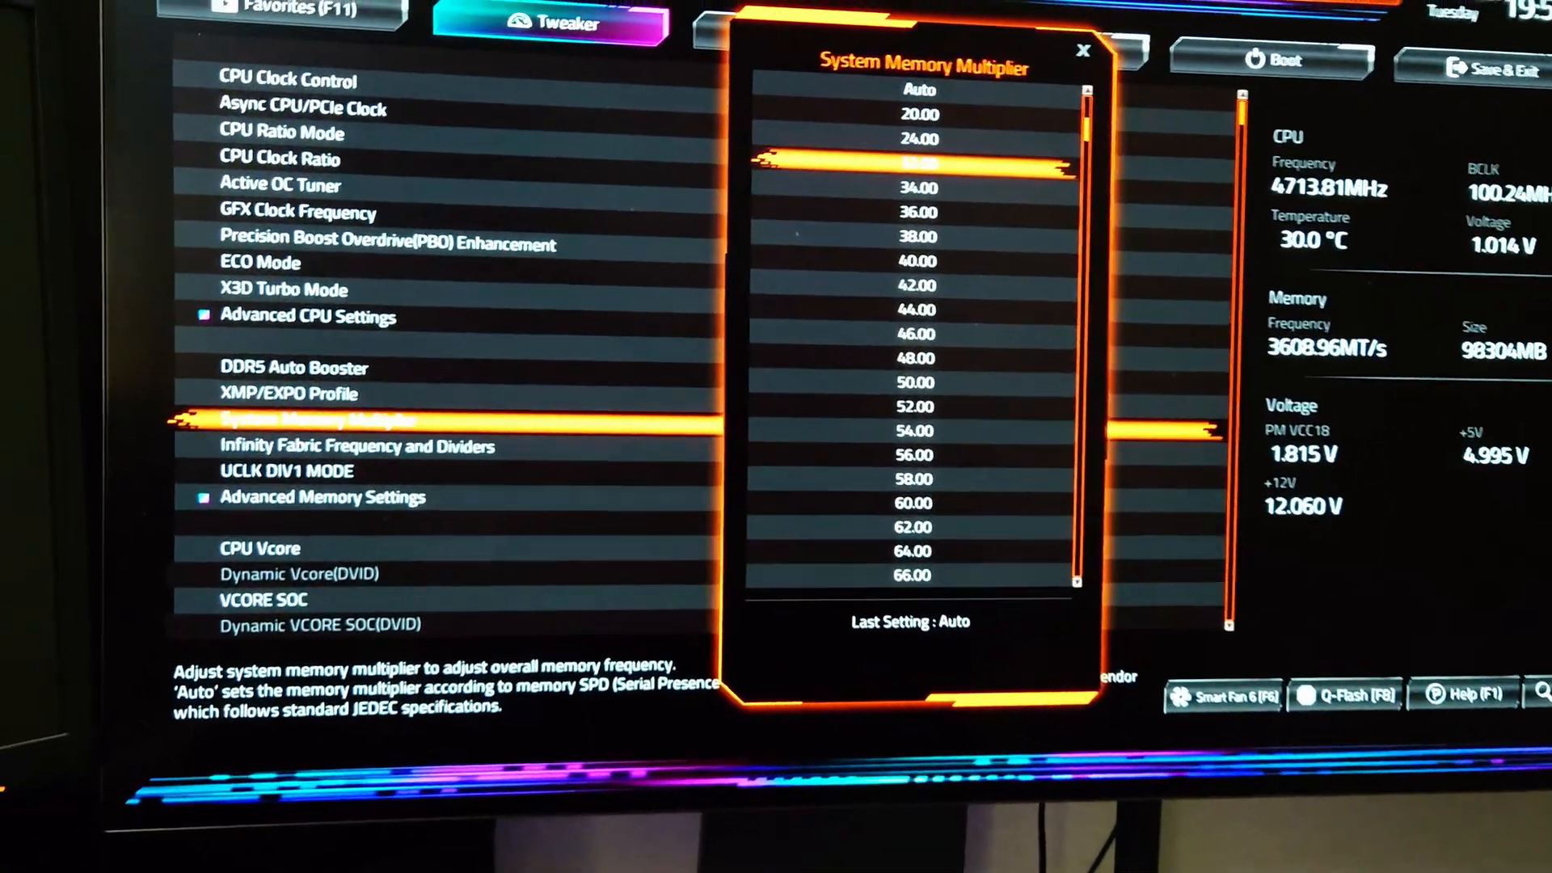
pyautogui.scroll(-3)
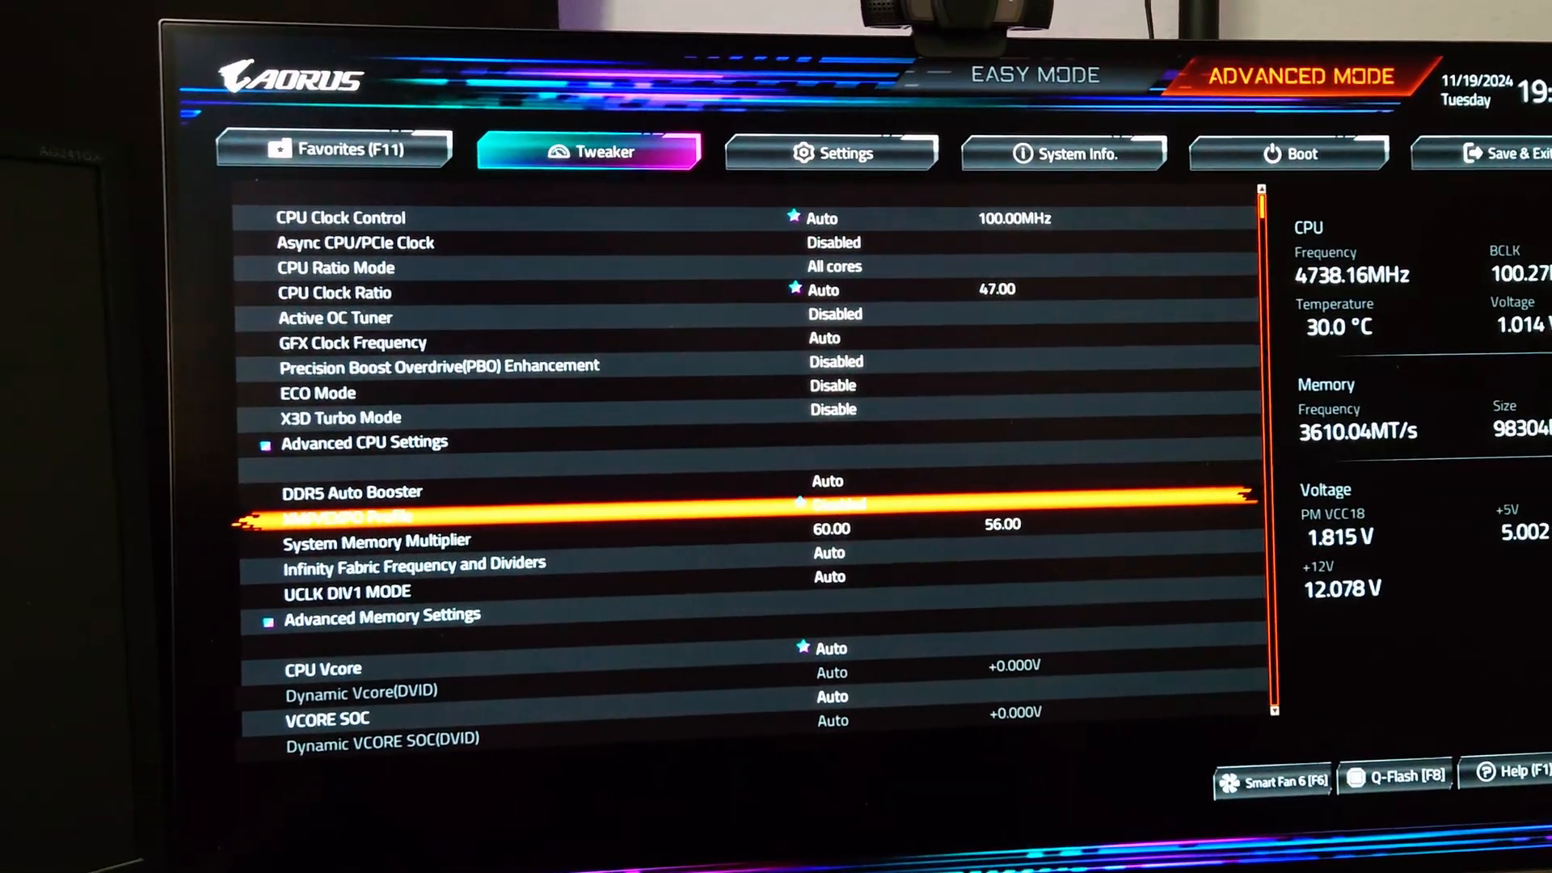
# - Set Infinity Fabric to 2000 MHz, VCORE SOC to 1.200V and CPU_VDDIO_MEM to 1.350V
pyautogui.press('Down')
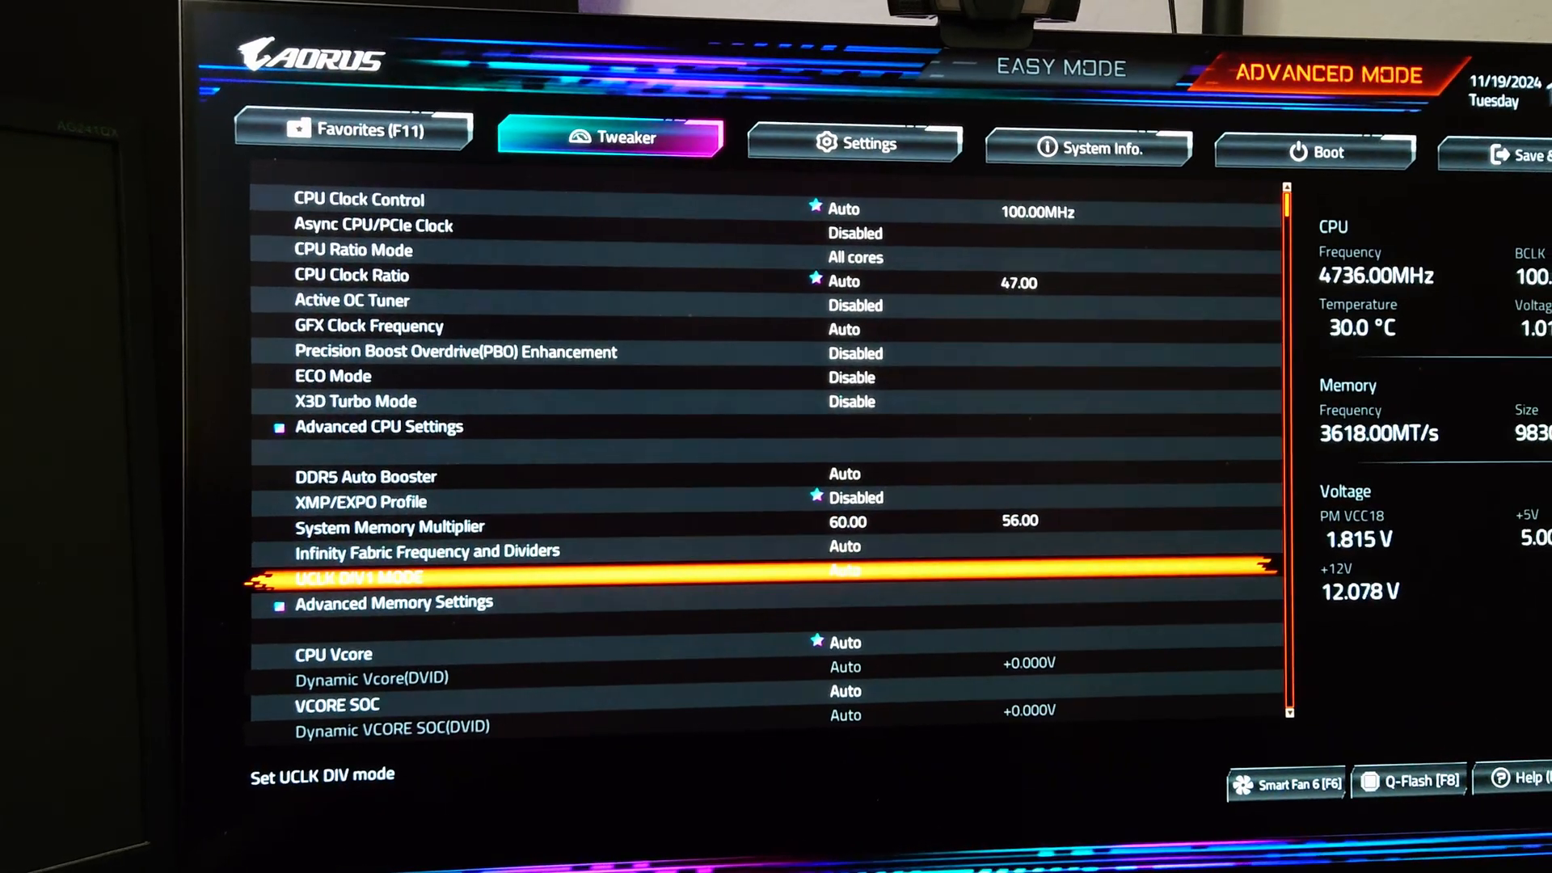
pyautogui.press('Down')
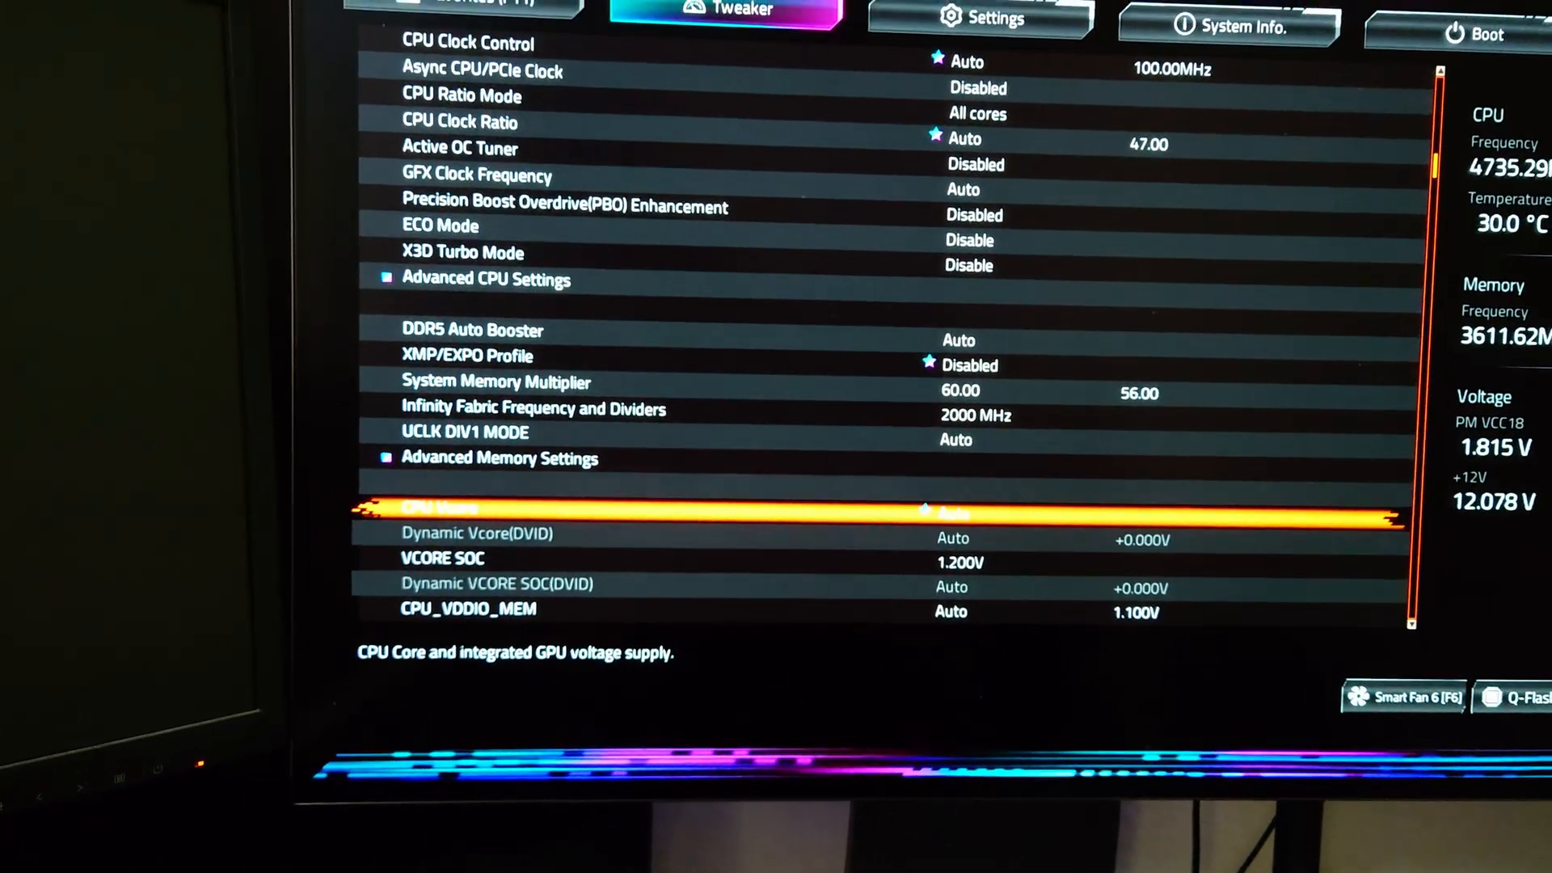
pyautogui.press('Down')
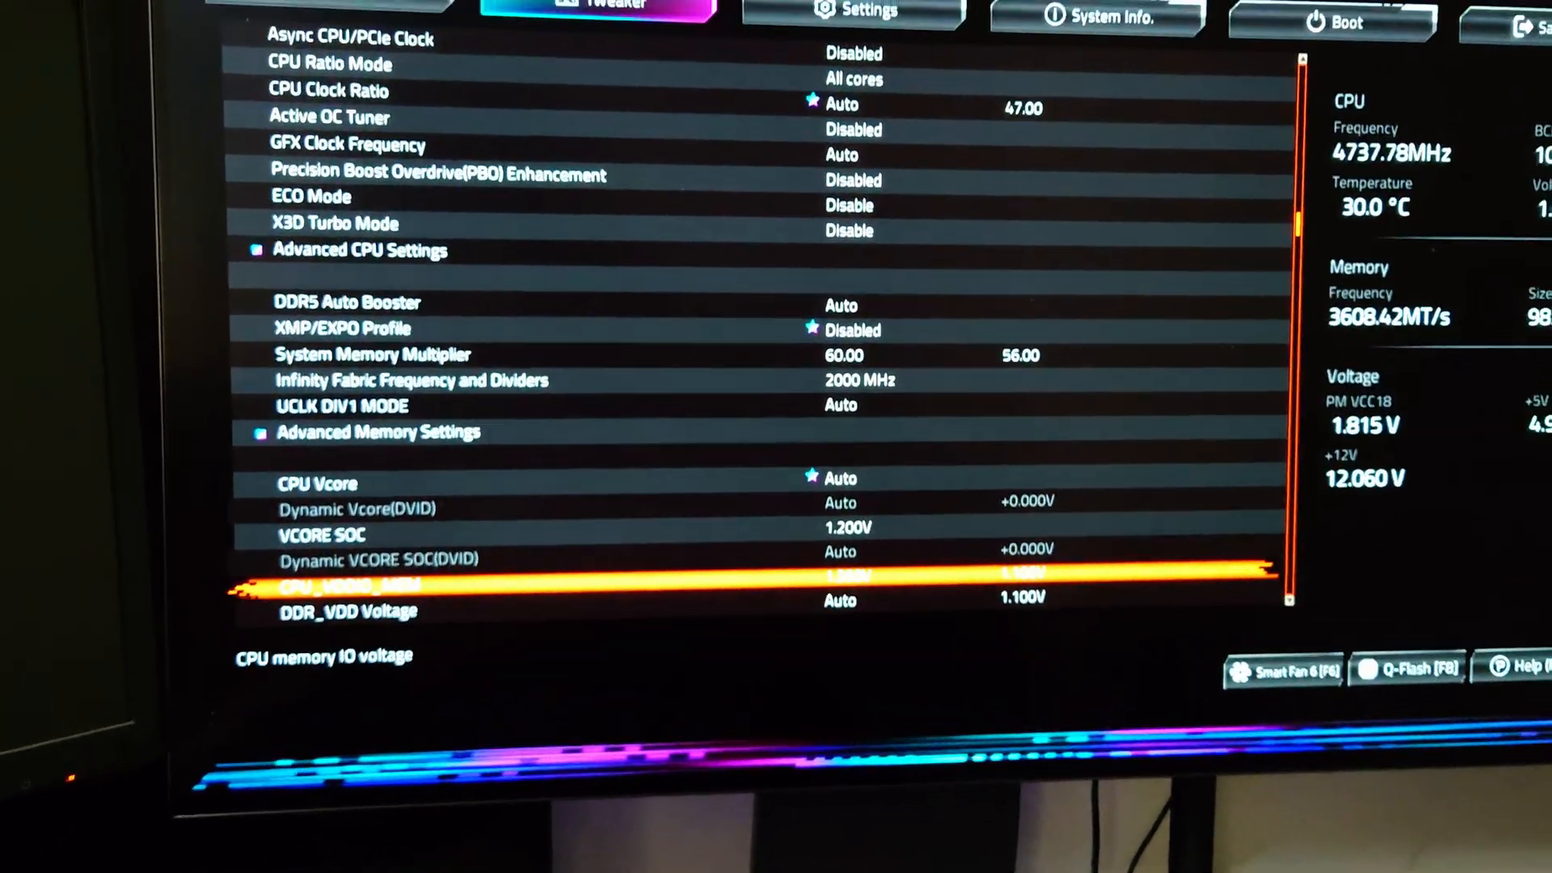
pyautogui.scroll(-3)
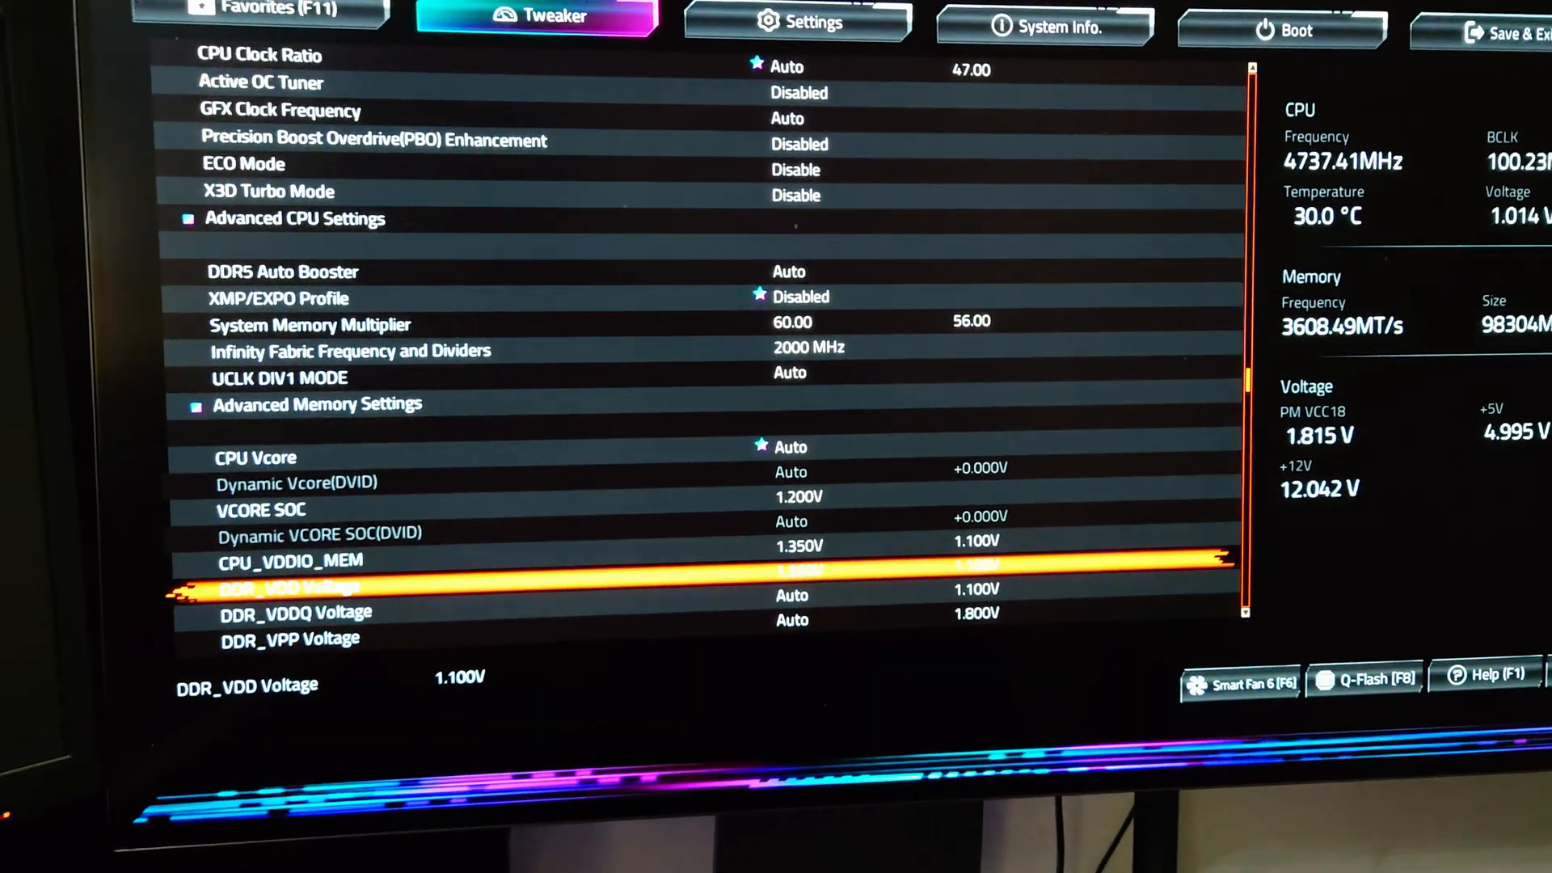
pyautogui.press('Down')
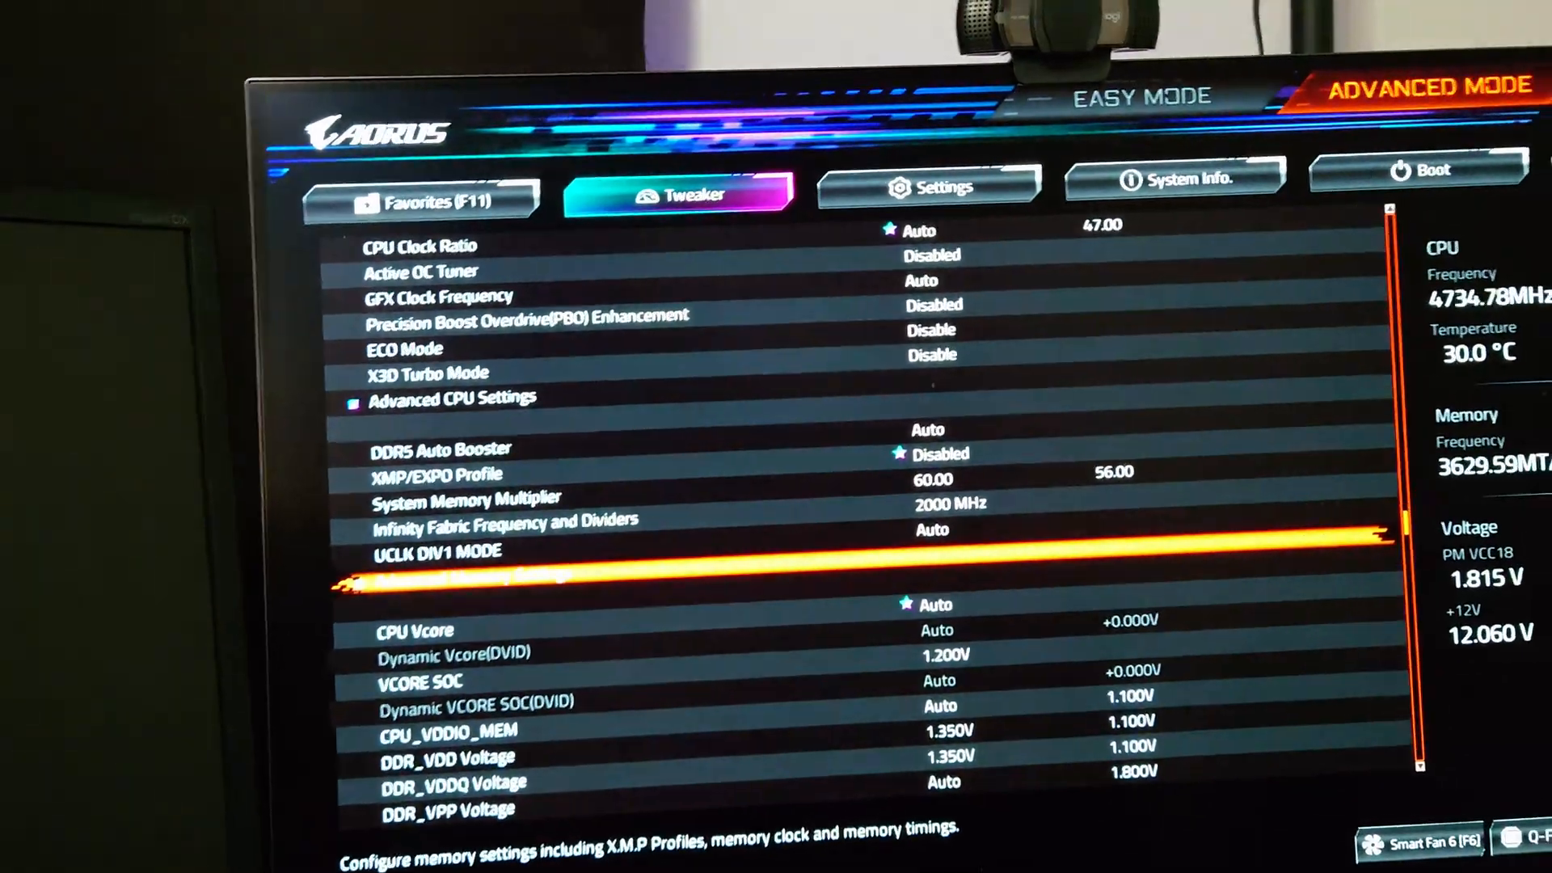
# - Raise DDR_VDD memory voltage to 1.350V to match CPU_VDDIO_MEM
pyautogui.press('Down')
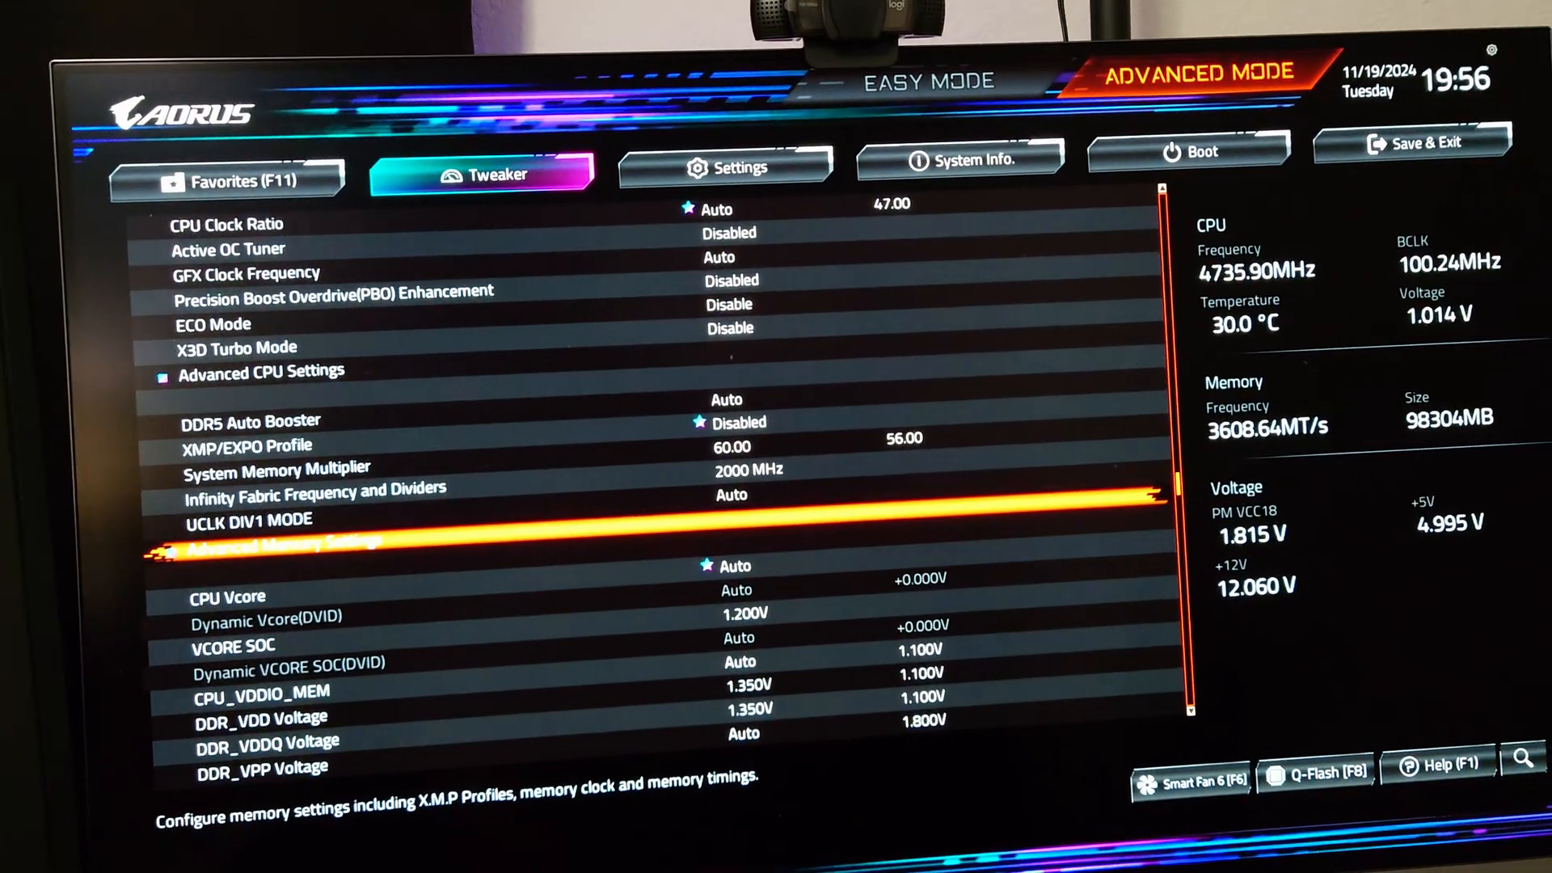
# - Save the tuned memory and voltage settings and exit so the PC reboots
pyautogui.click(1423, 145)
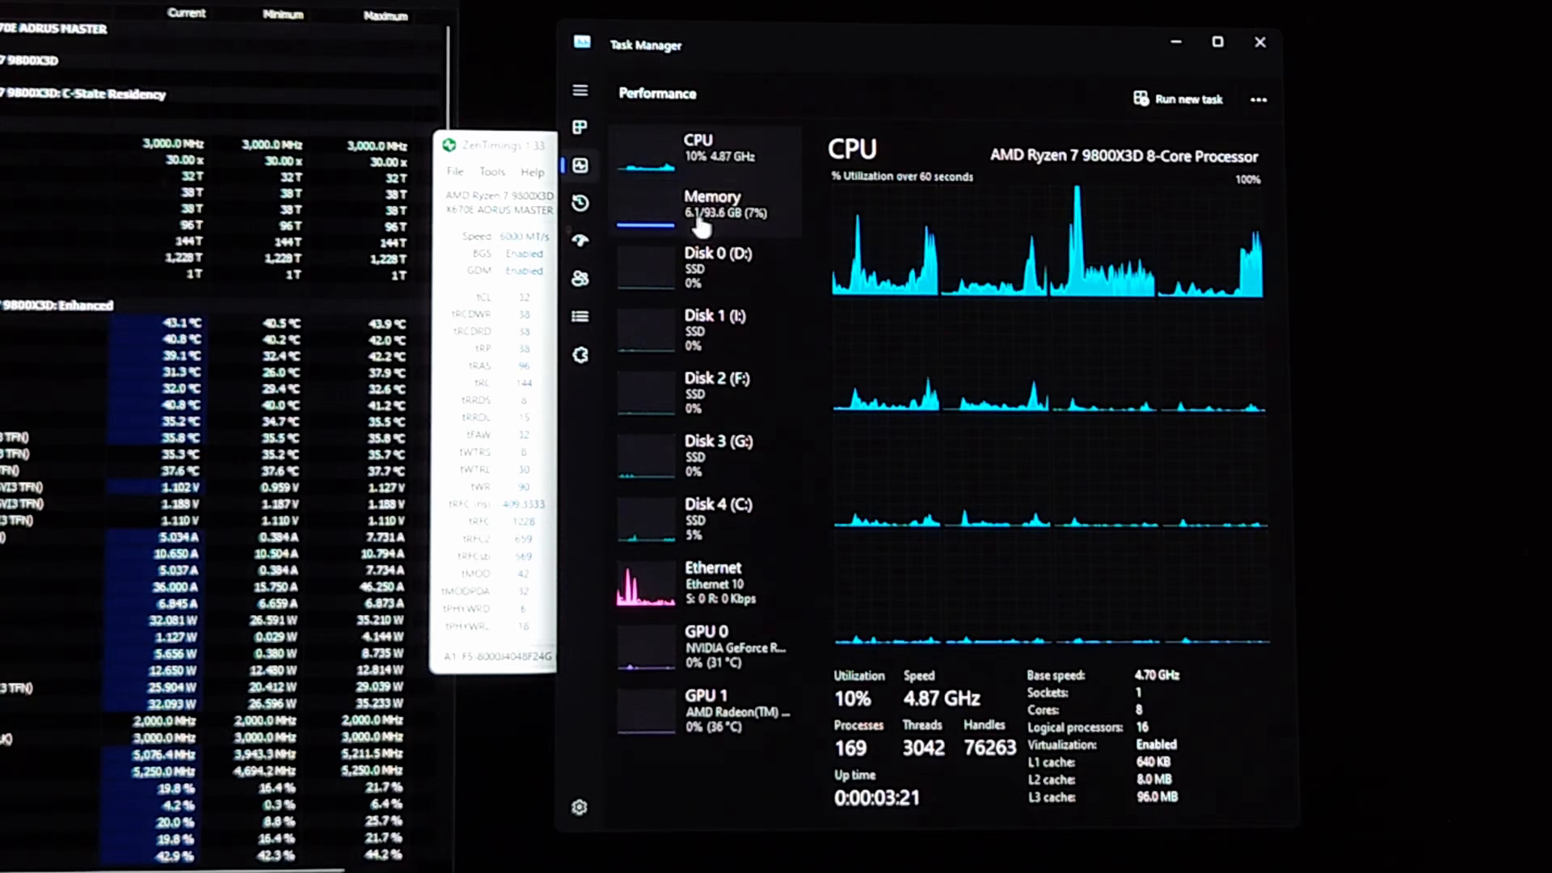
# - Show Task Manager's Memory performance details instead of the CPU view
pyautogui.click(713, 205)
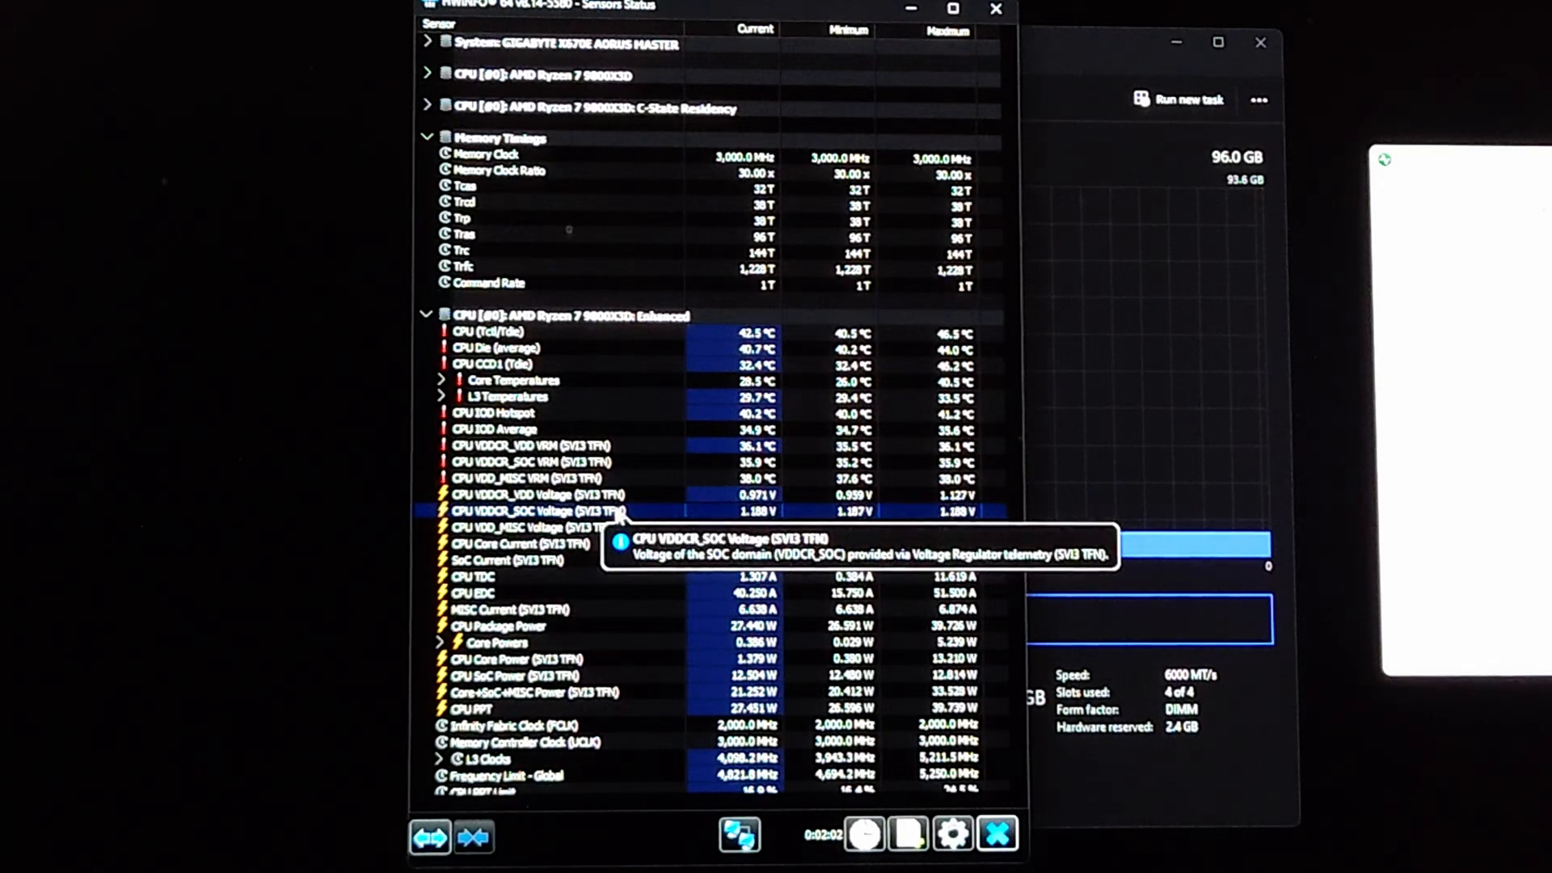
pyautogui.moveTo(735, 524)
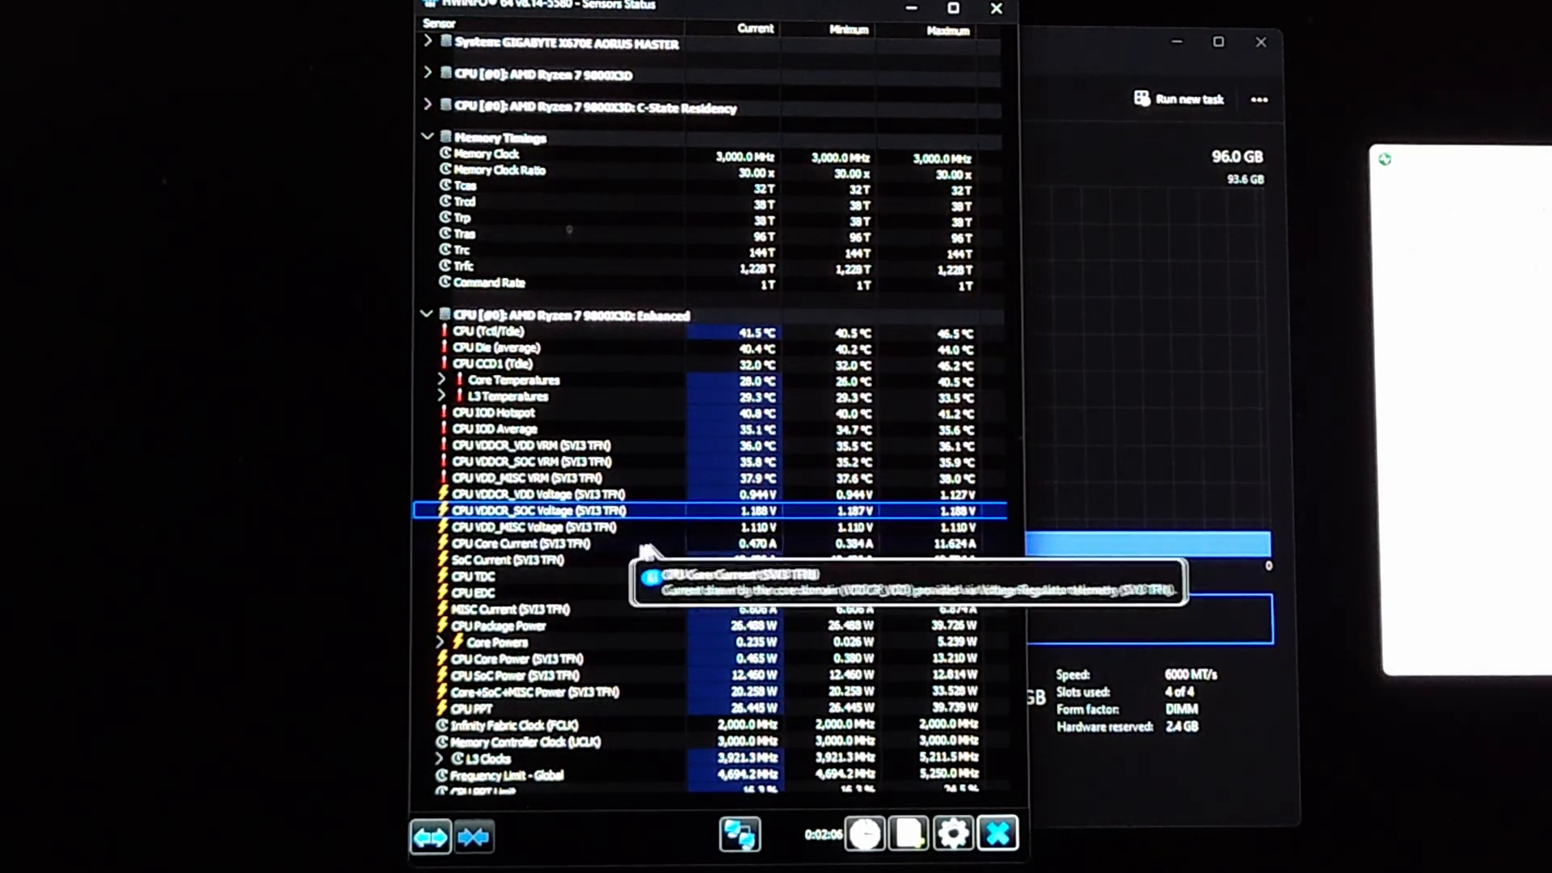
pyautogui.moveTo(724, 540)
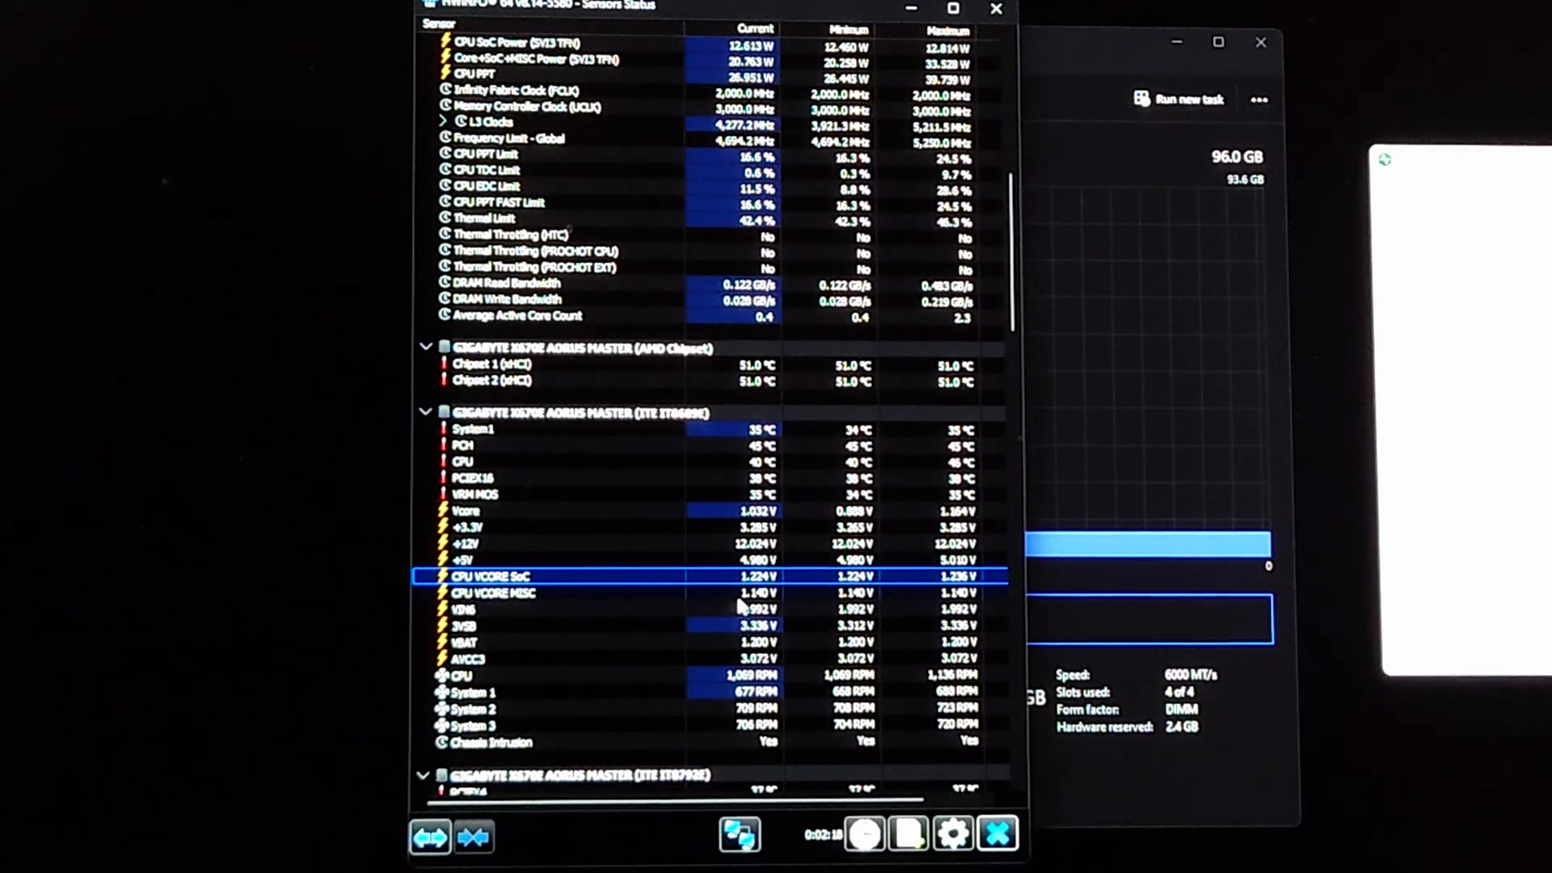
pyautogui.moveTo(648, 617)
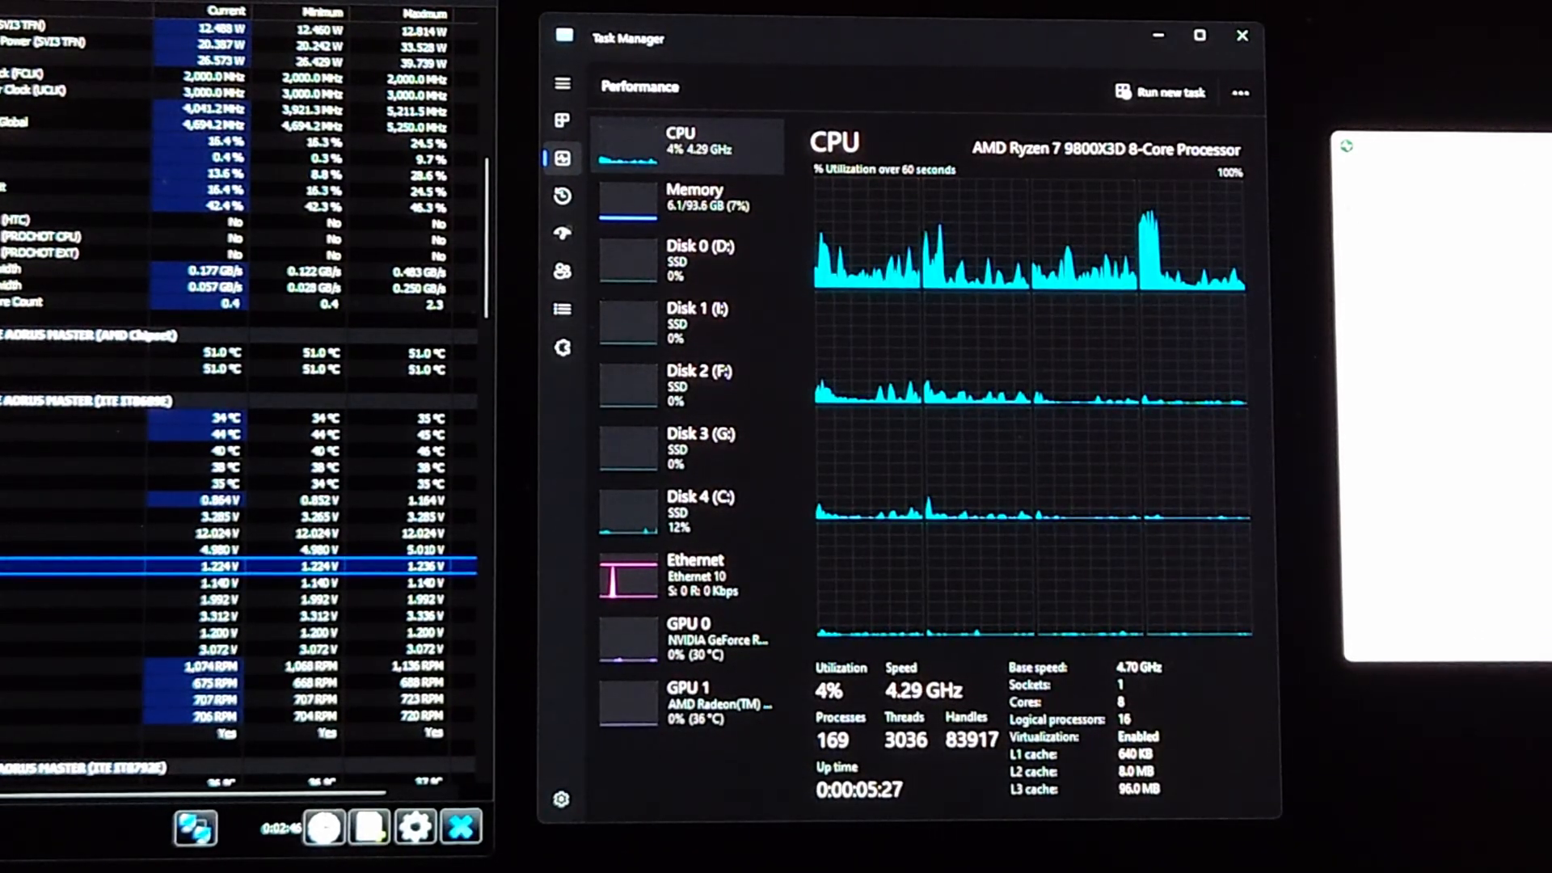
pyautogui.click(692, 197)
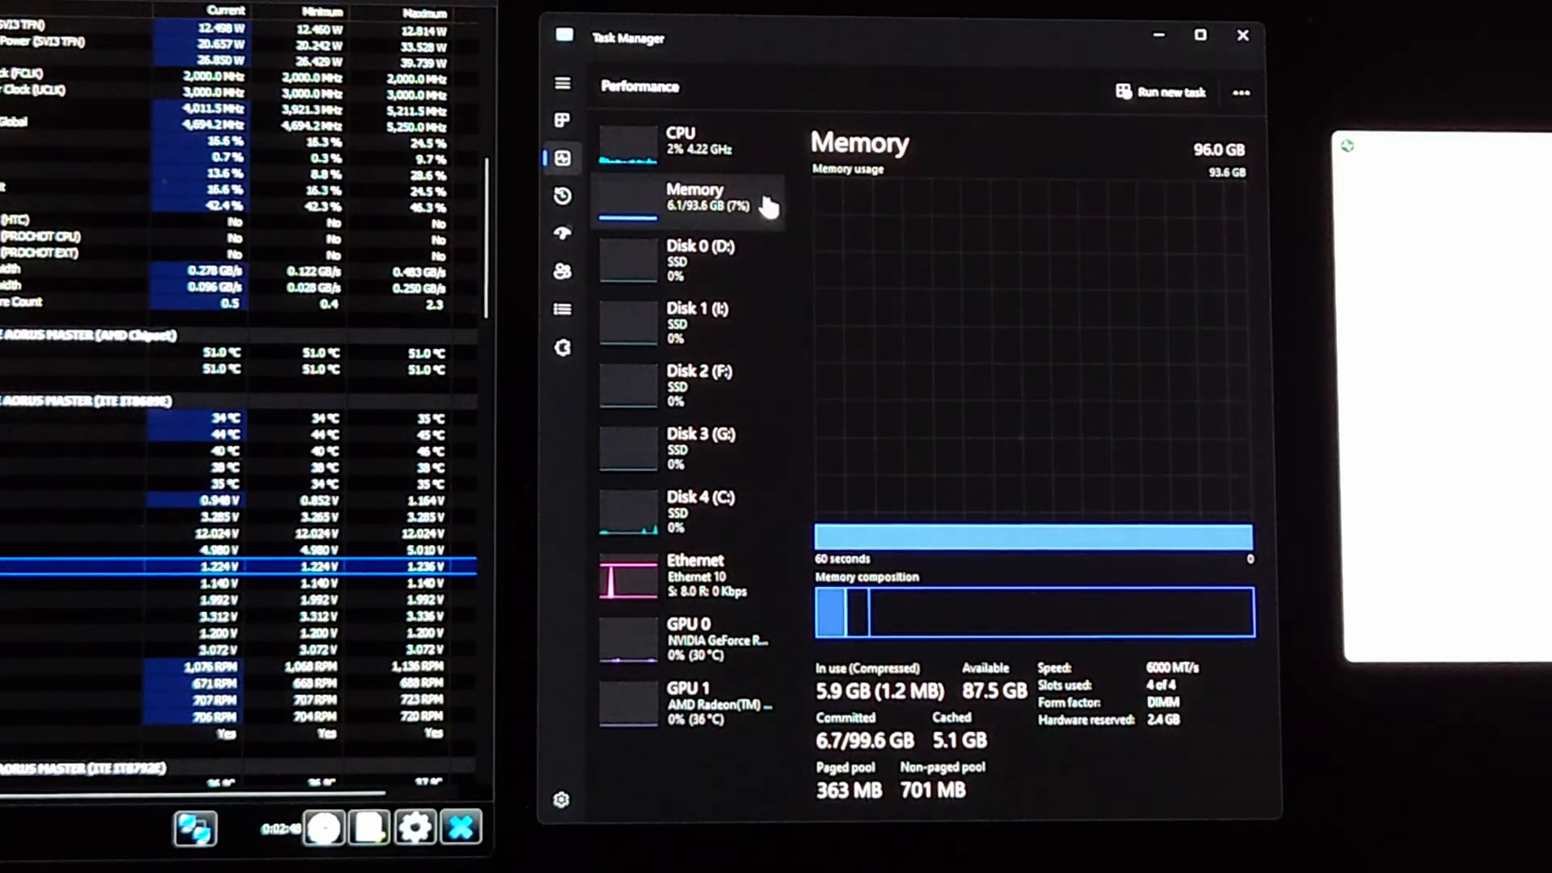
pyautogui.click(682, 139)
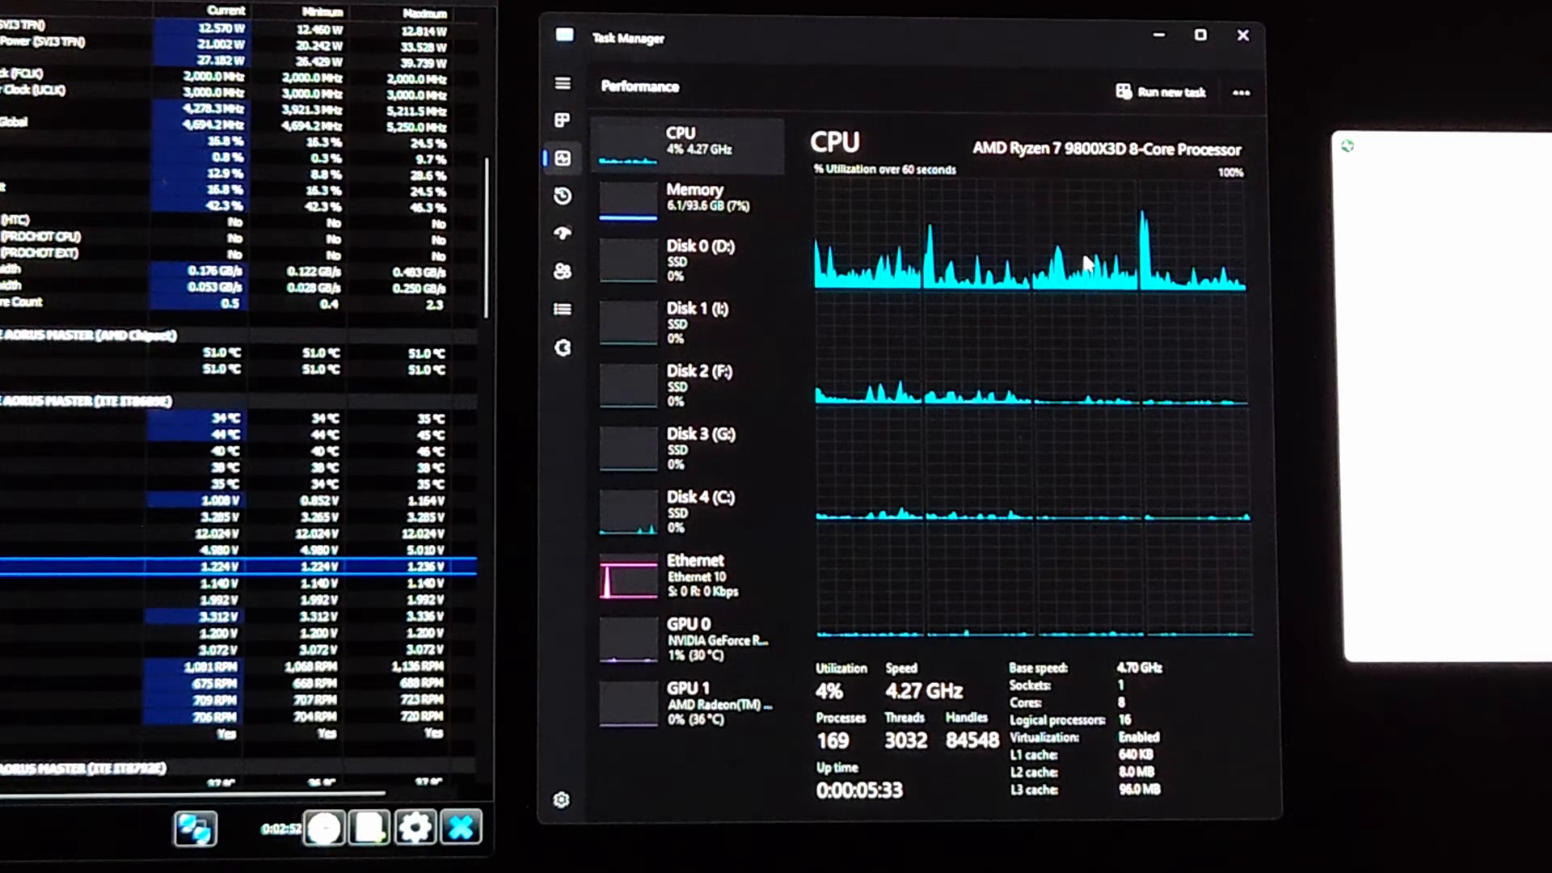
pyautogui.click(685, 204)
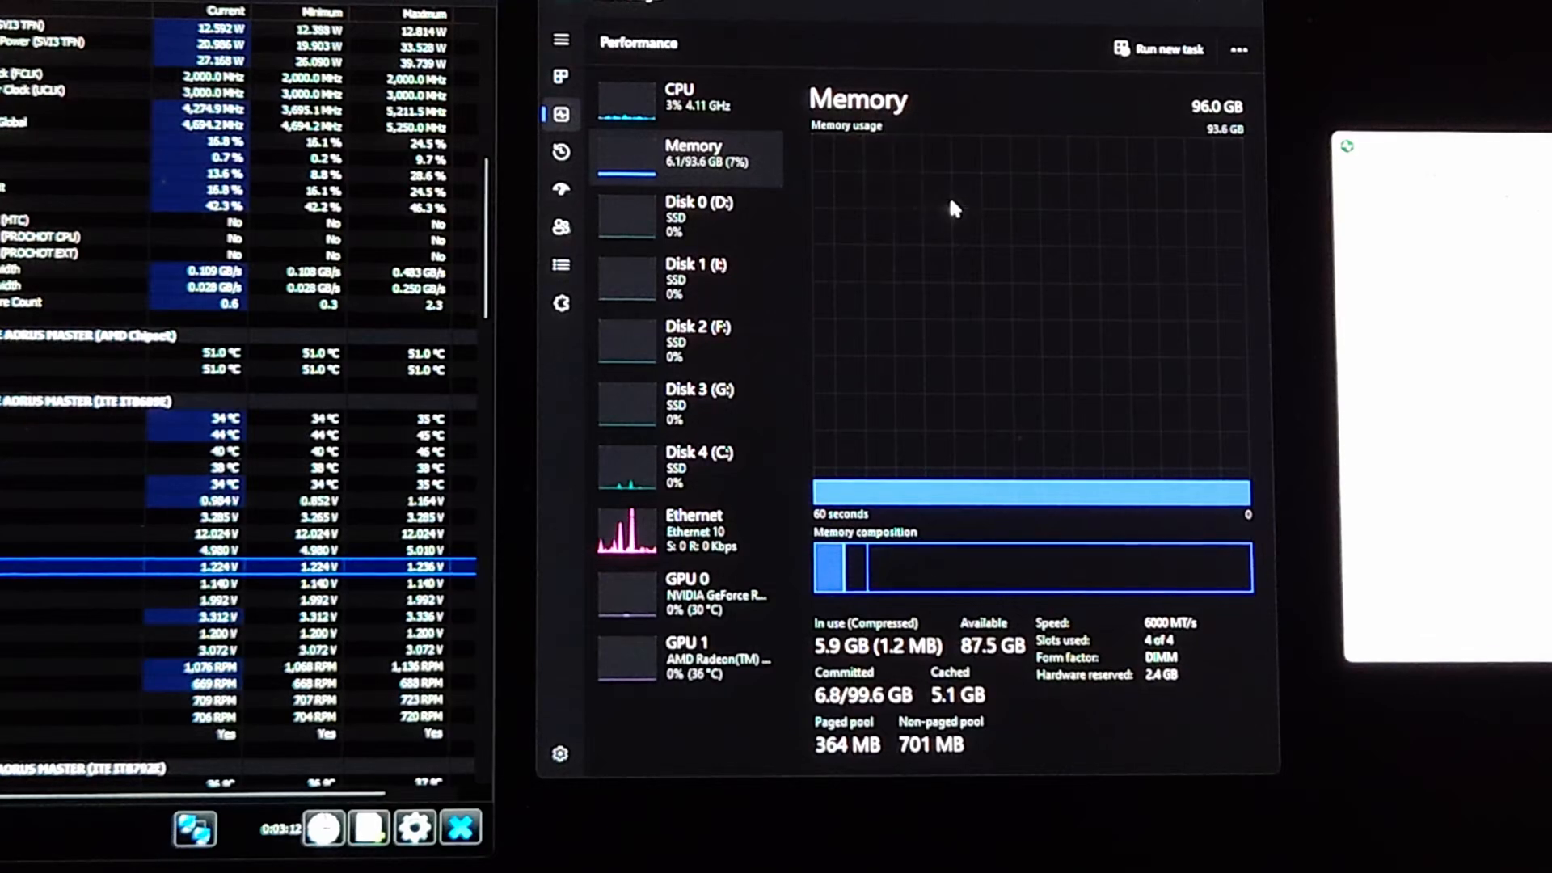
pyautogui.moveTo(1125, 200)
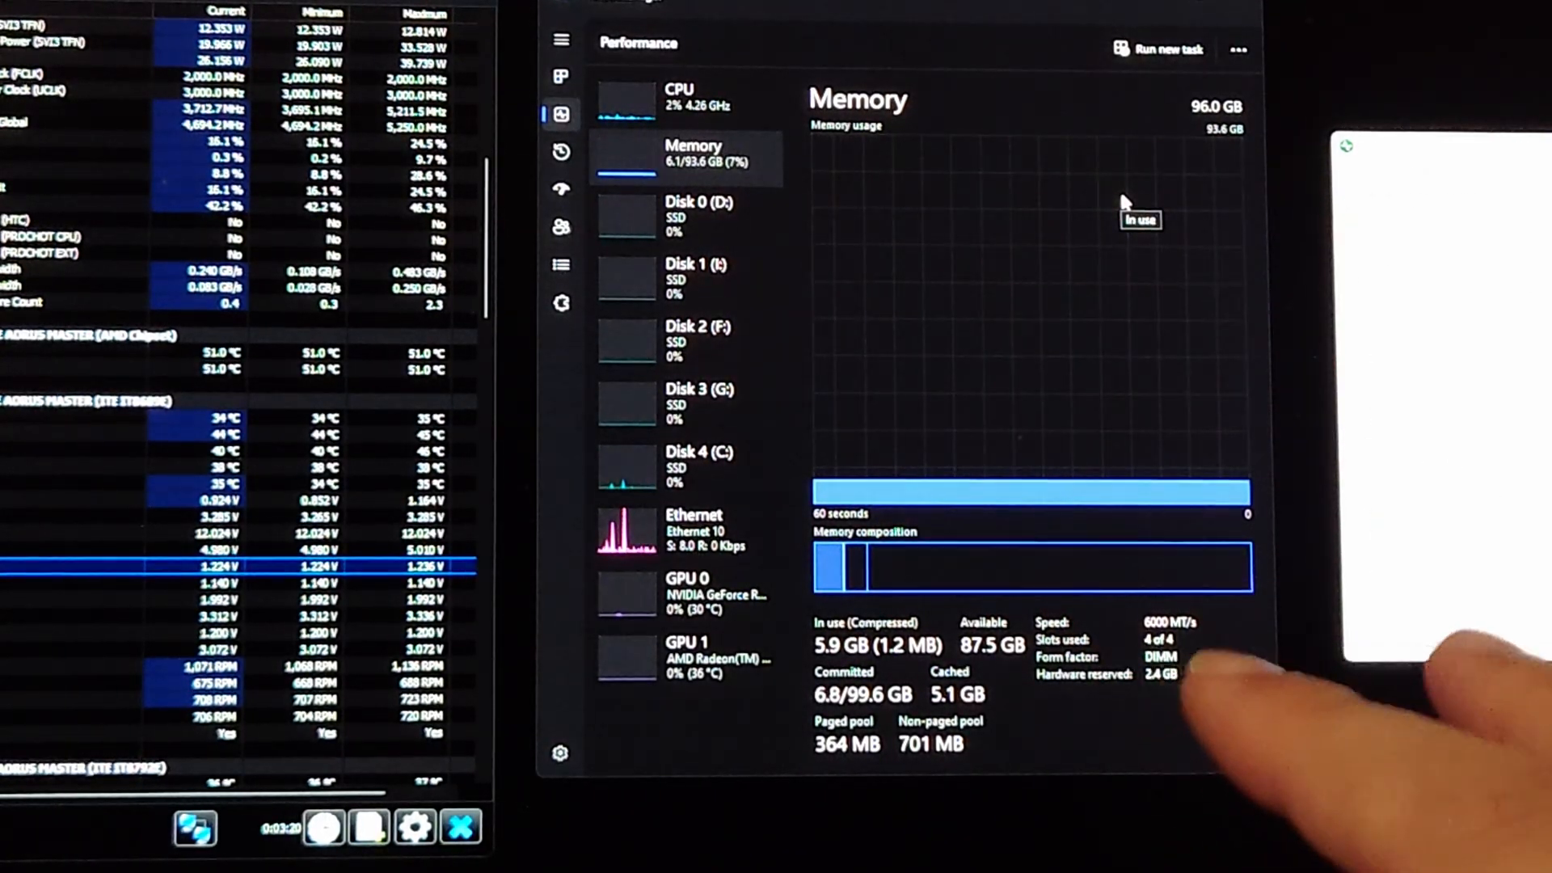
pyautogui.click(687, 97)
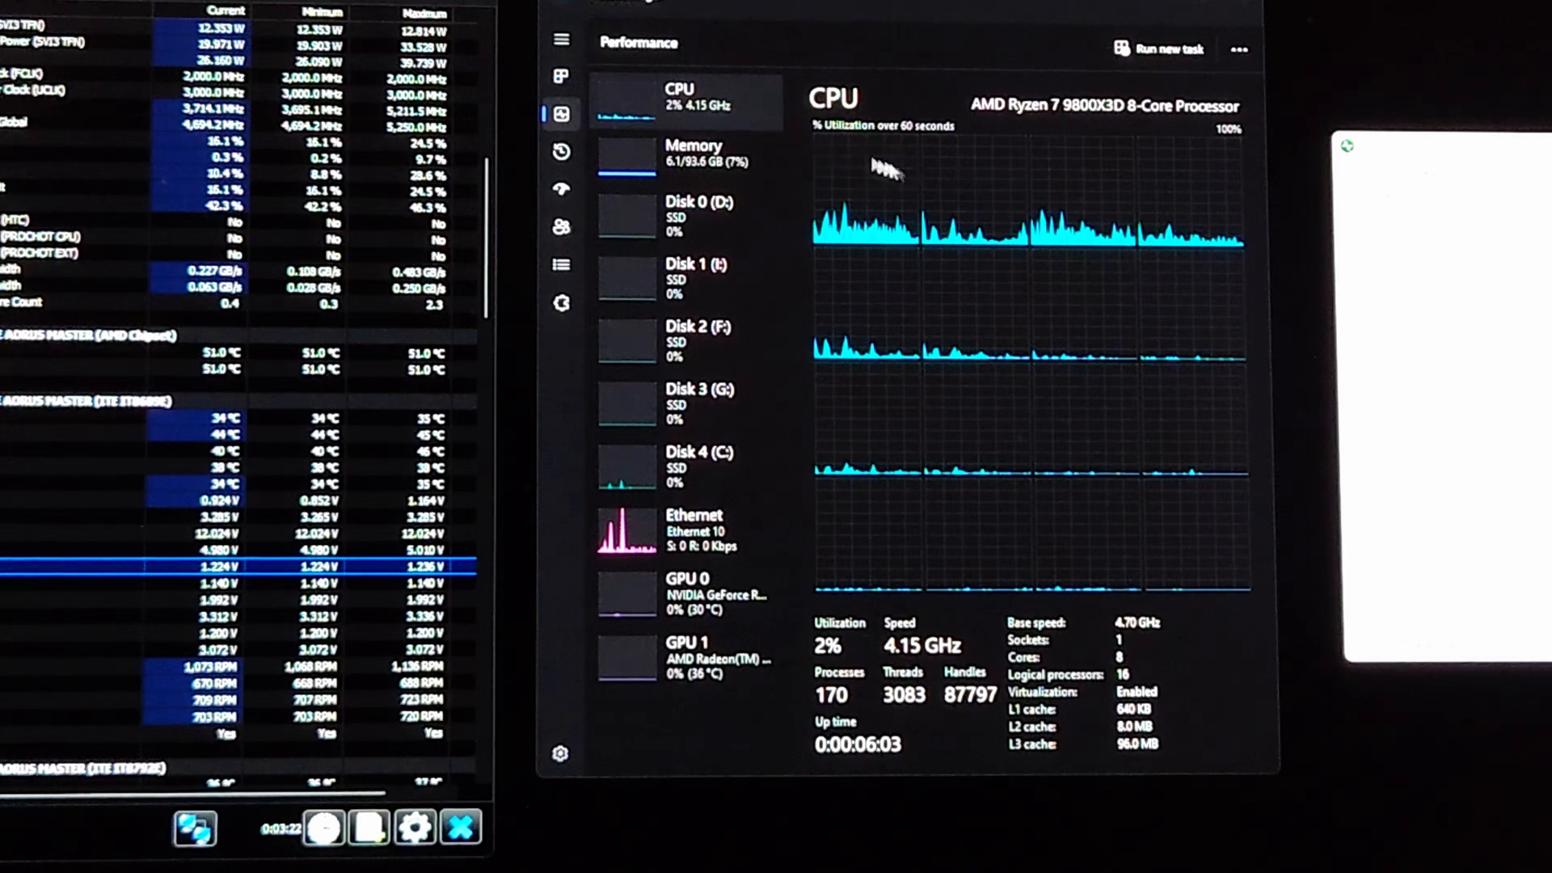